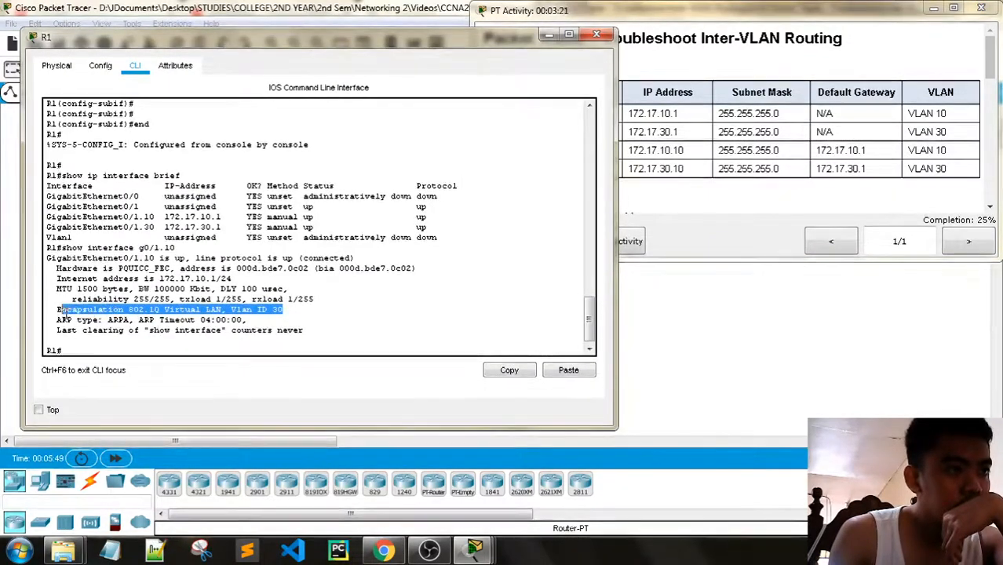
Inspect R1's interfaces and find subinterface G0/1.10 tagged for VLAN 30 instead of 10
click(285, 309)
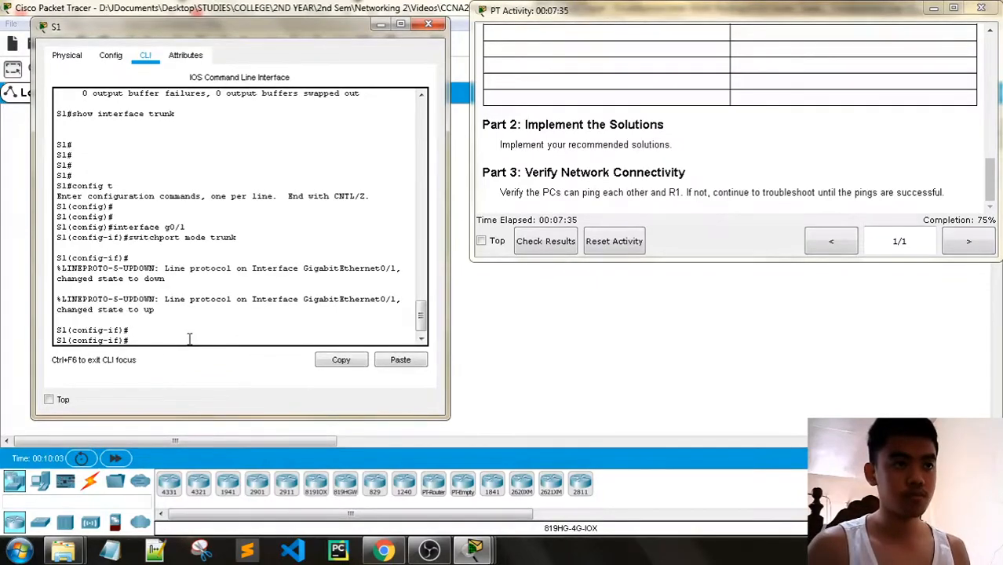
Set S1's G0/1 uplink to switchport mode trunk, reaching 75% completion
text(switchport)
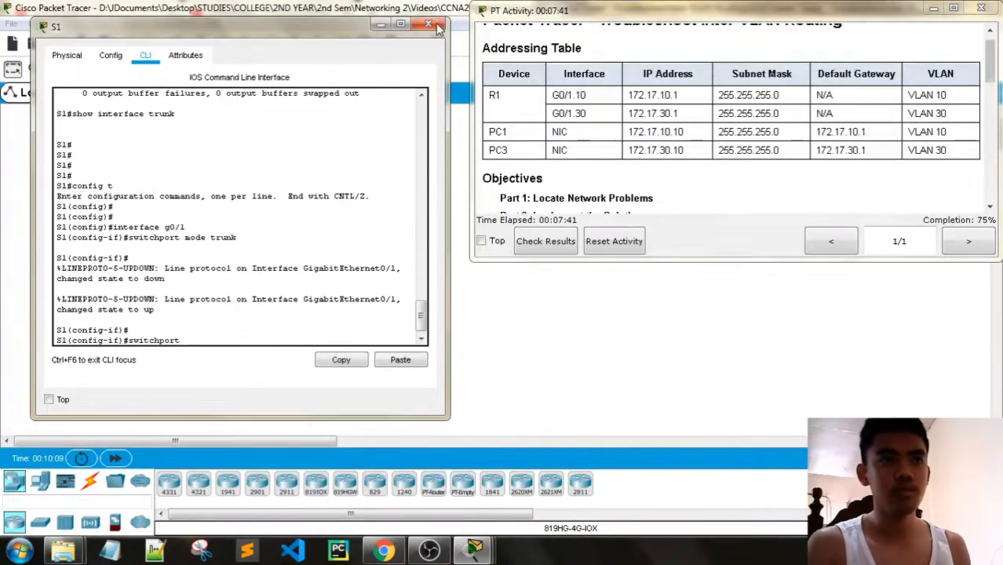
click(429, 24)
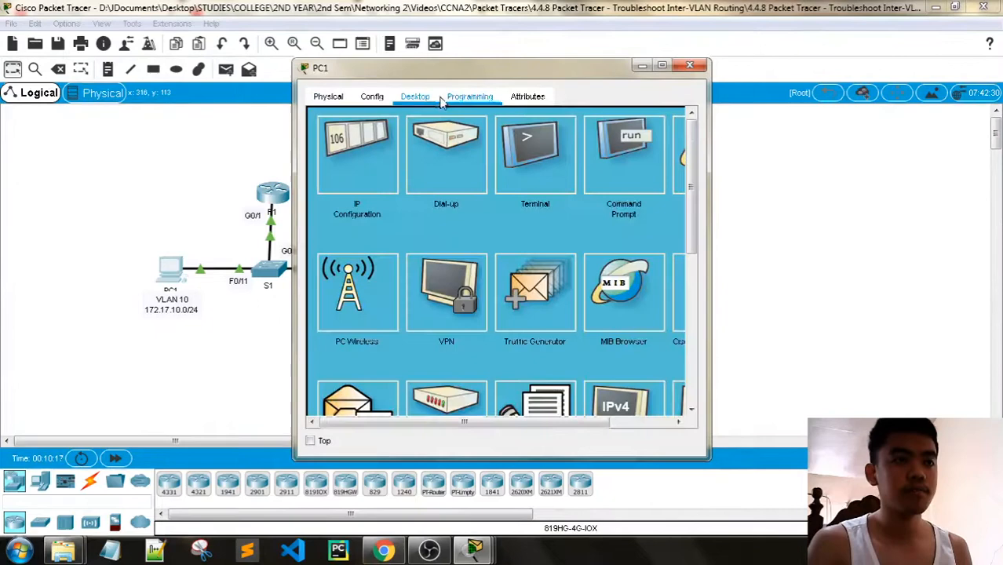
View PC1's IP configuration showing 172.17.10.10 with gateway 172.17.10.1
click(356, 154)
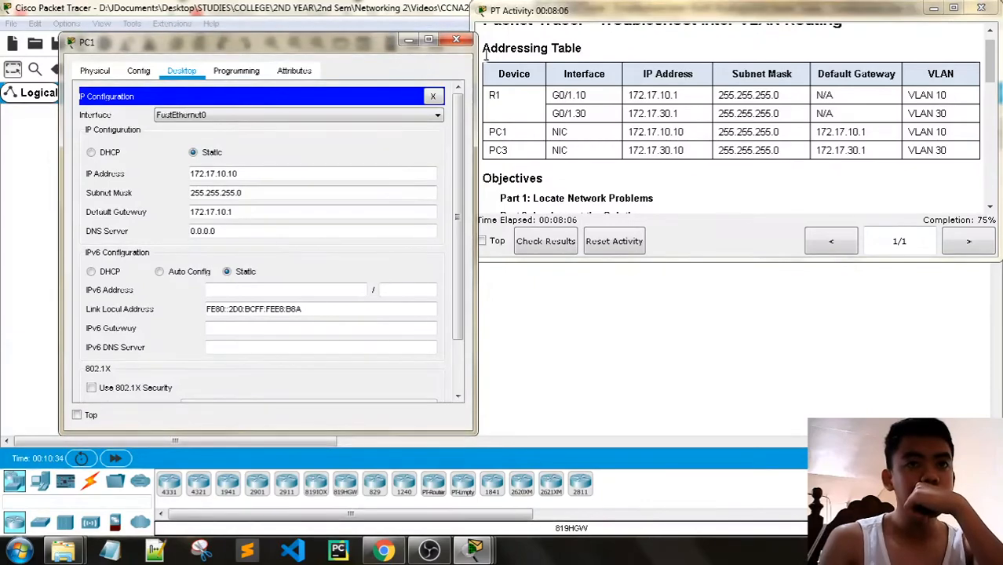
mouse_move(765, 179)
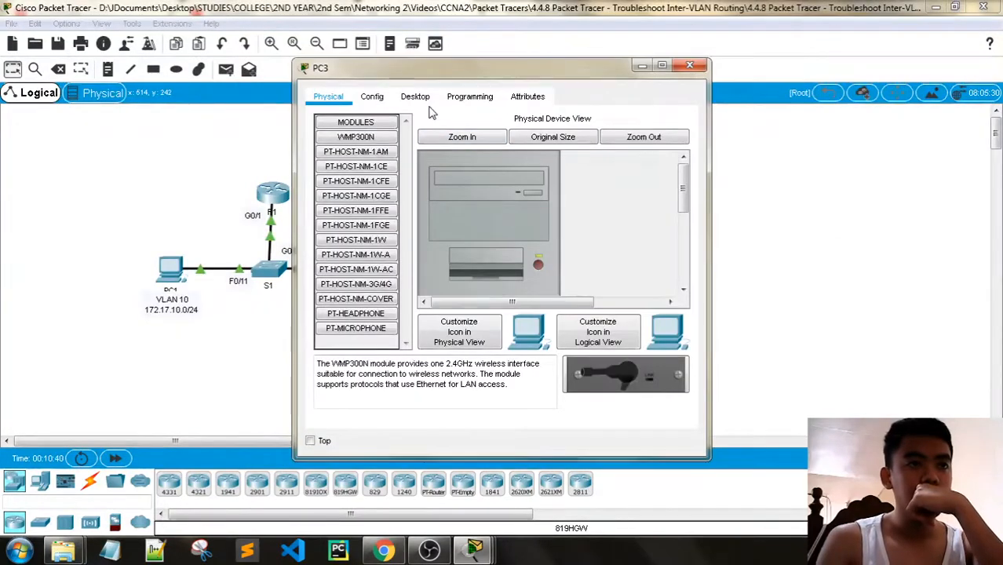
Set PC3's default gateway to 172.17.30.1, reaching 100% completion
click(414, 96)
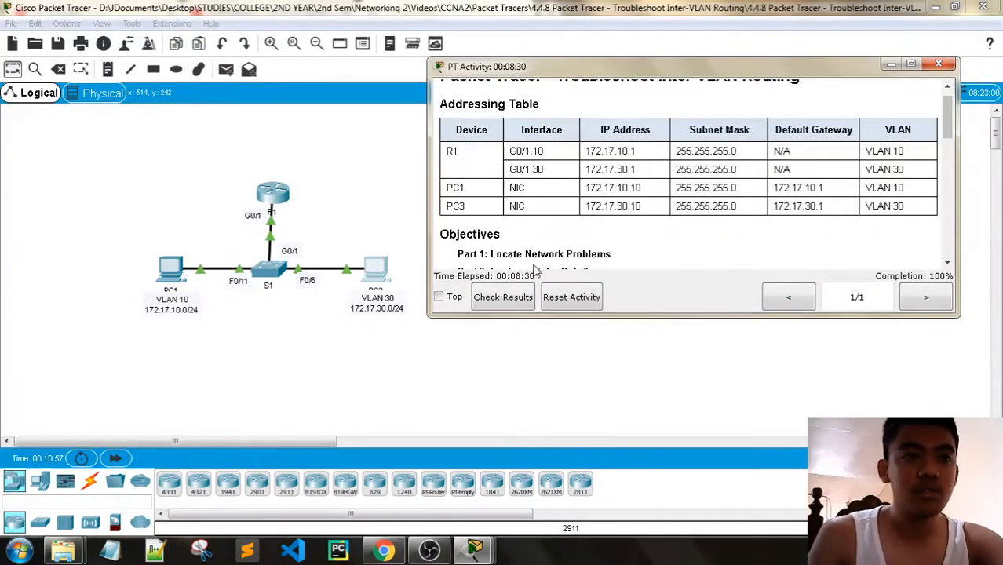
Check results and review the Connectivity Tests and Overall Feedback for the completed activity
click(502, 296)
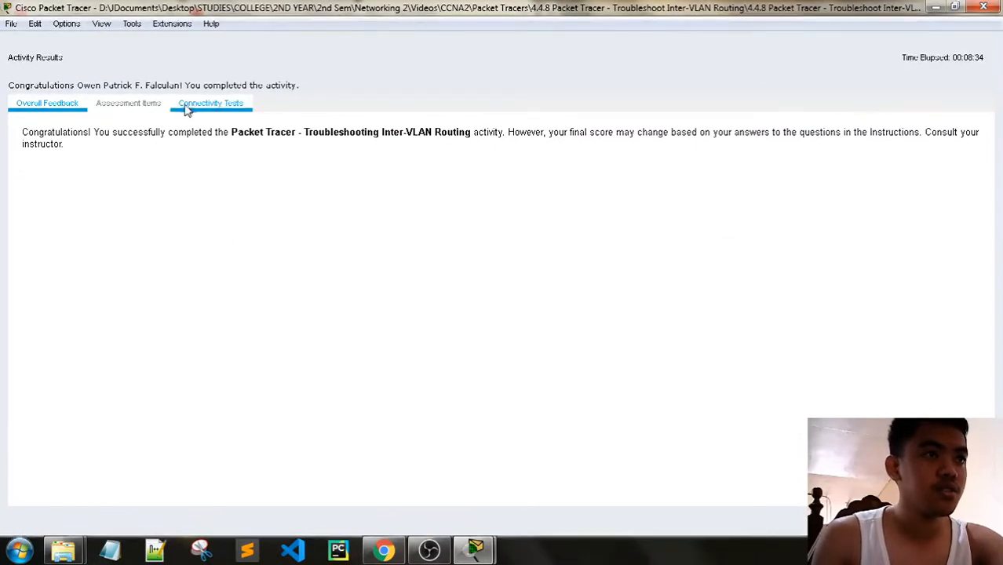
click(210, 103)
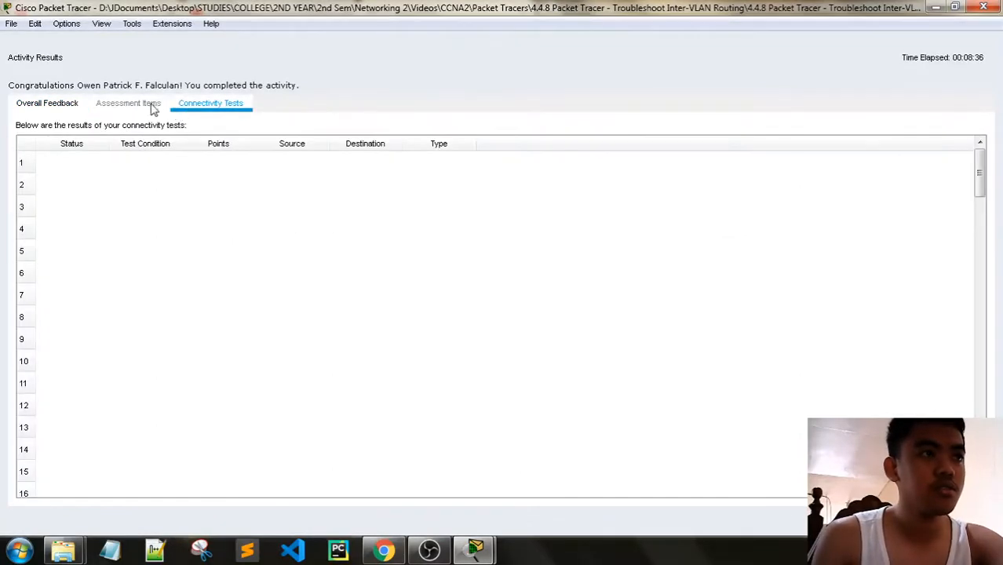
click(47, 103)
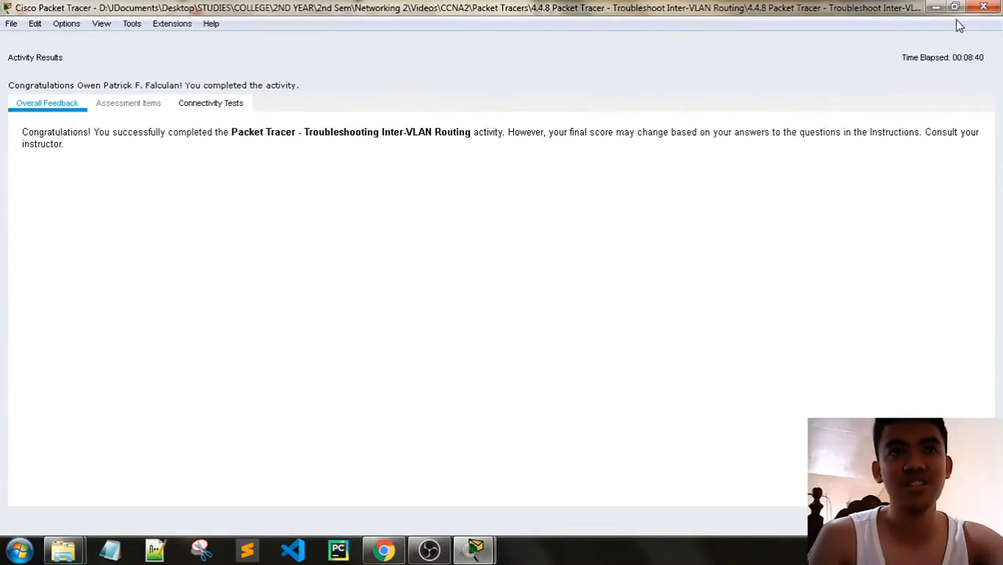